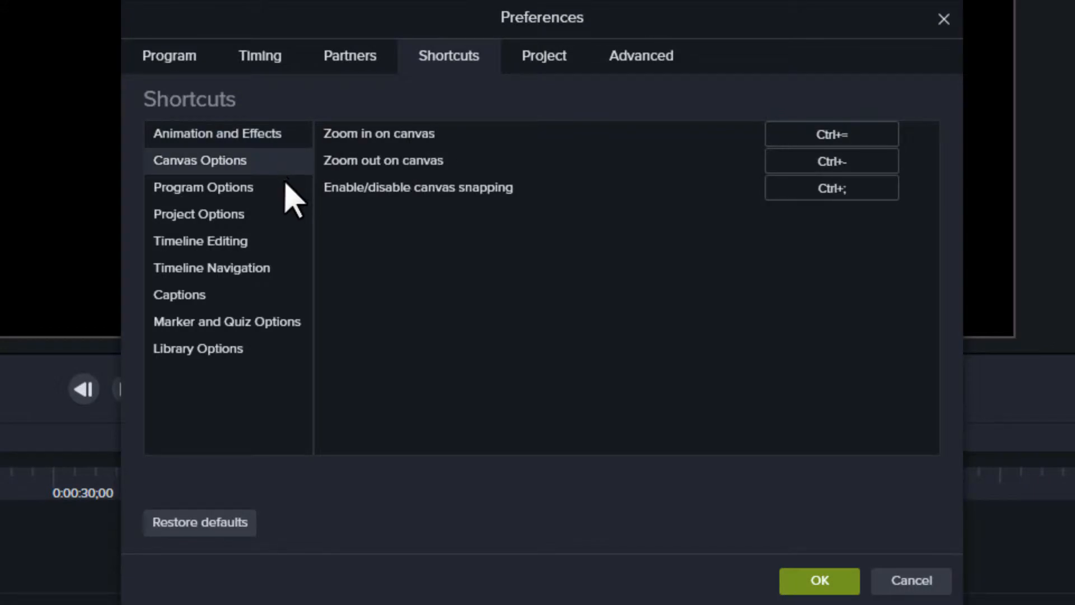
Browse the Timeline Editing and Library Options shortcut categories, then leave Preferences
{"action": "left_click", "coordinate": [200, 241]}
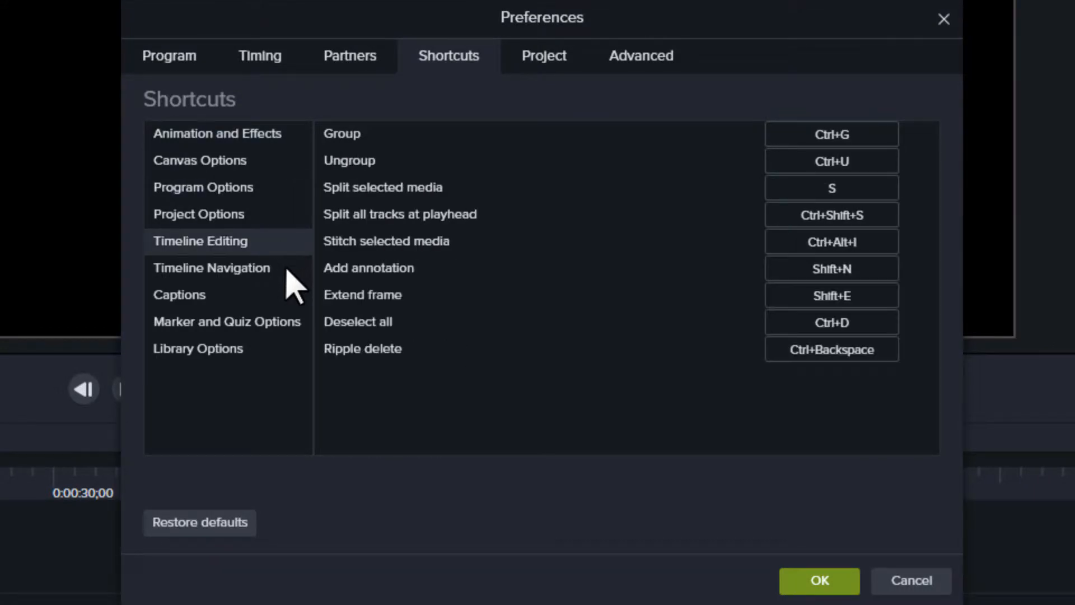
{"action": "left_click", "coordinate": [197, 348]}
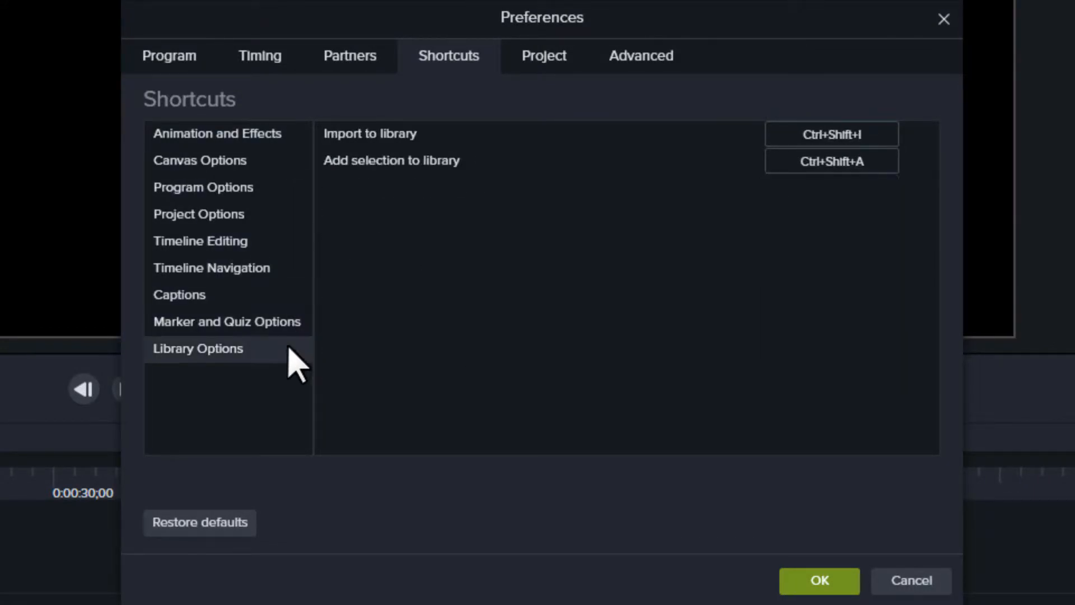
{"action": "left_click", "coordinate": [48, 12]}
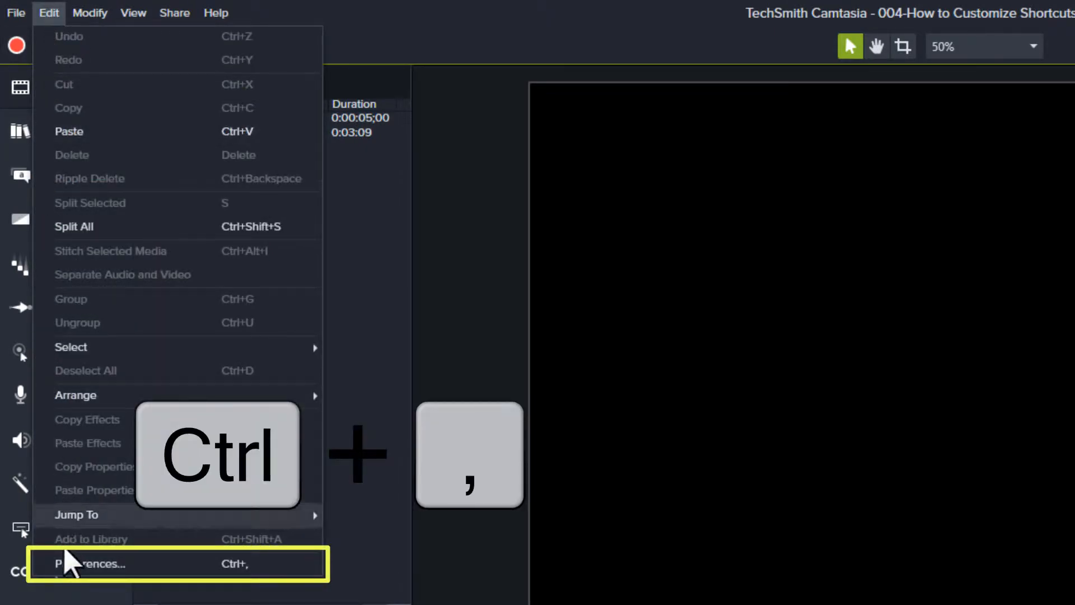
Reopen Preferences on the Shortcuts page via Edit > Preferences
{"action": "left_click", "coordinate": [90, 563]}
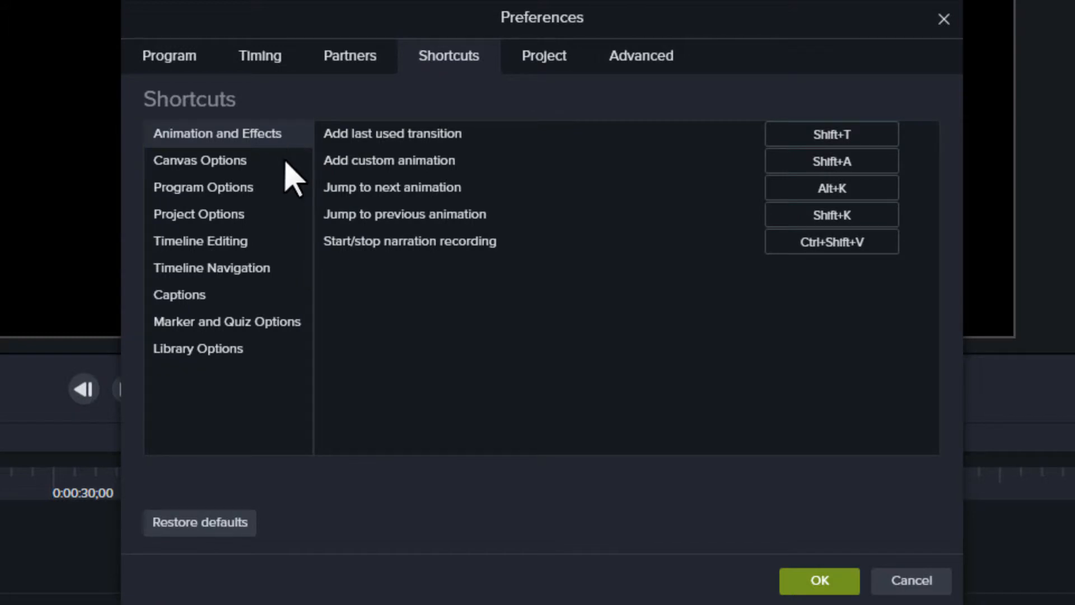
{"action": "left_click", "coordinate": [199, 241]}
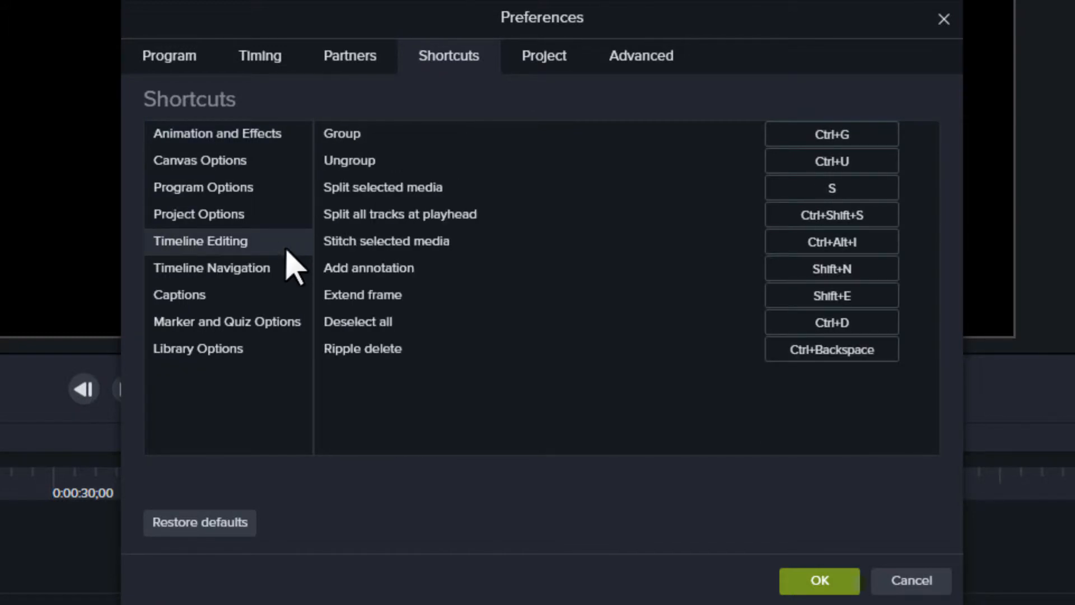
{"action": "left_click", "coordinate": [217, 133]}
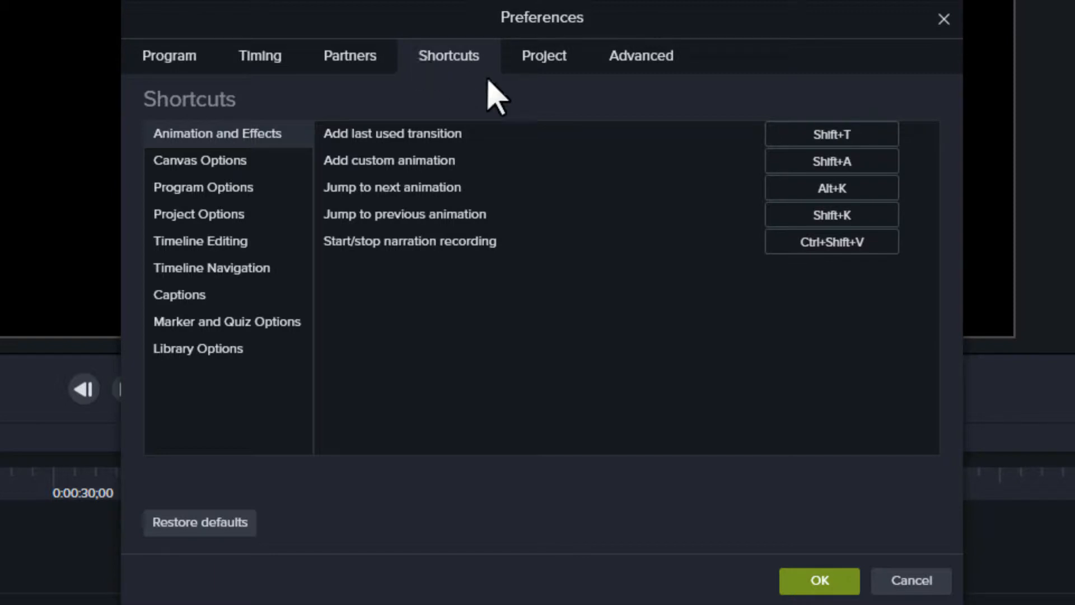
{"action": "left_click", "coordinate": [832, 134]}
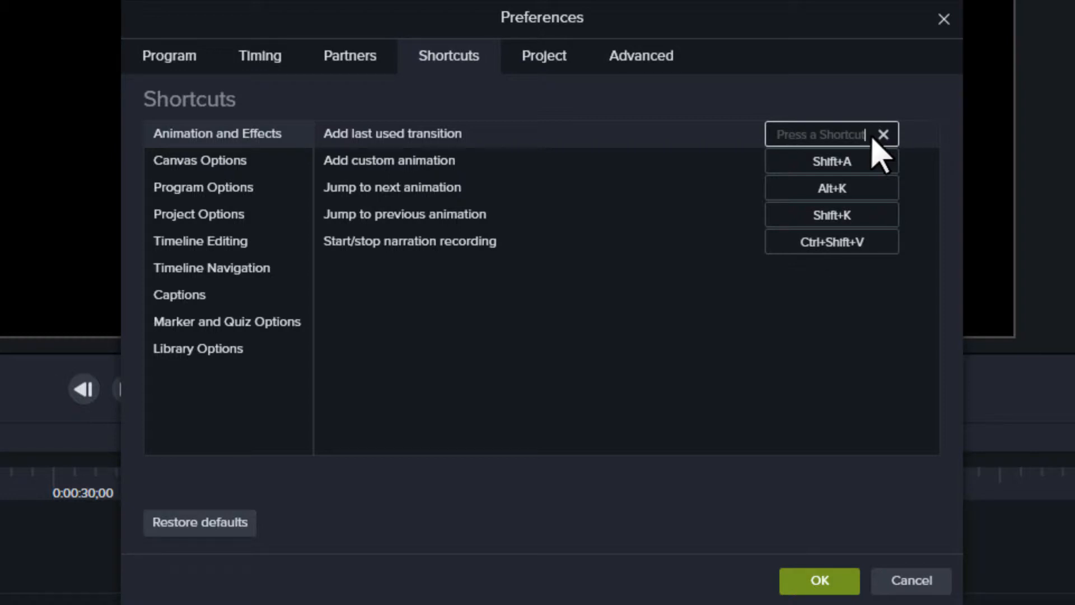
{"action": "mouse_move", "coordinate": [268, 254]}
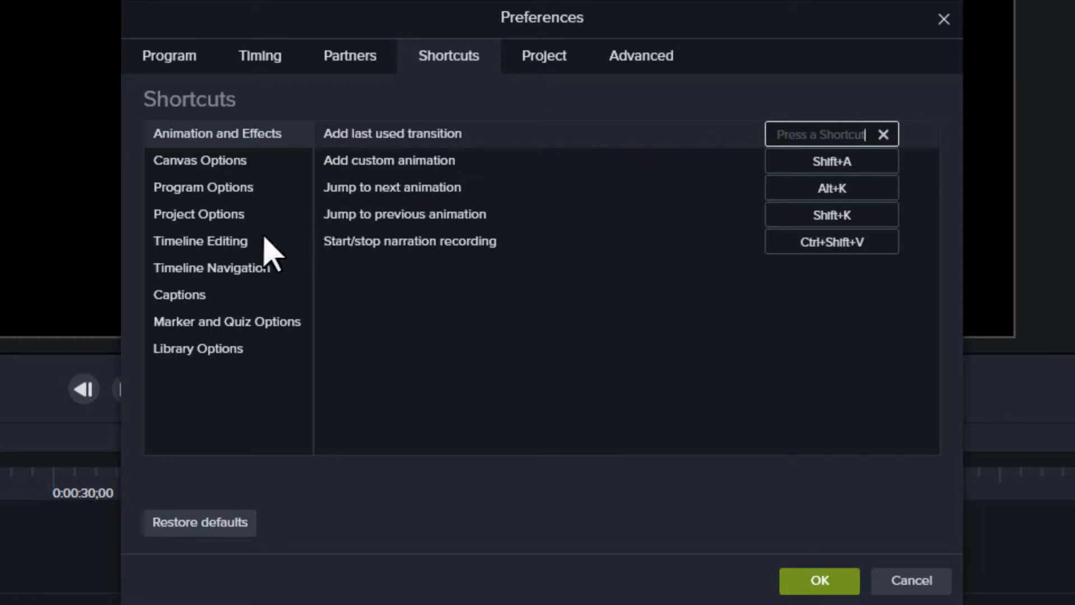
Show the Timeline Editing shortcuts to remap Split selected media to Ctrl+T
{"action": "left_click", "coordinate": [201, 240]}
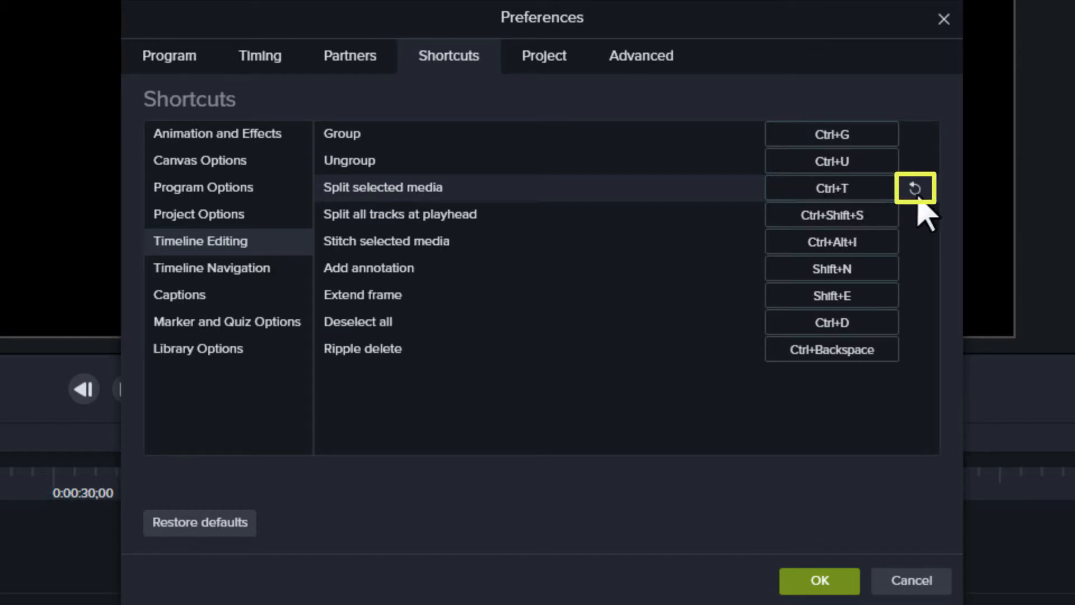
{"action": "type", "text": "S"}
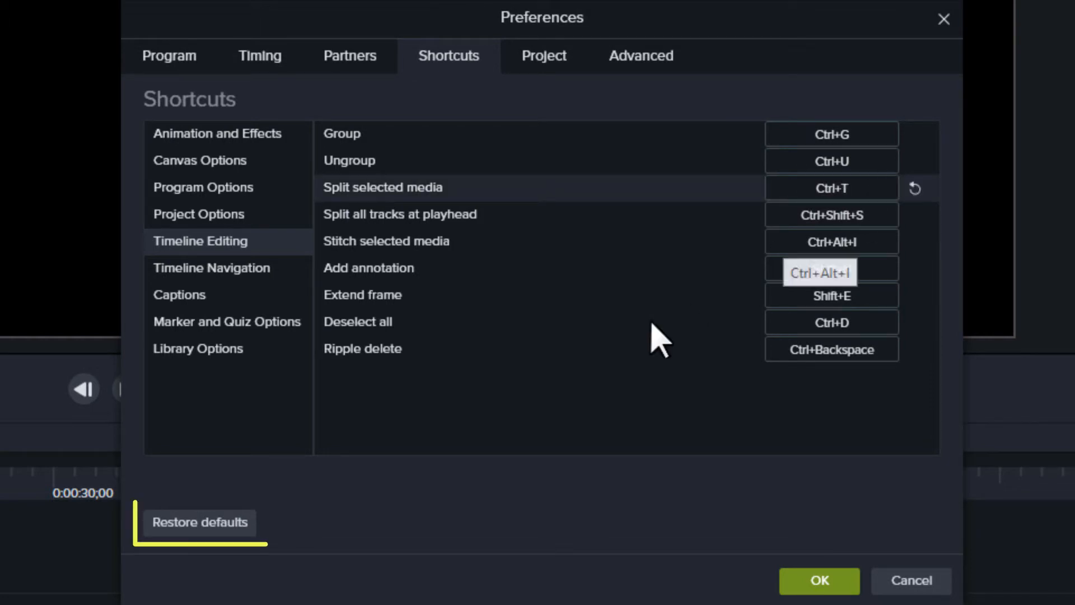
{"action": "left_click", "coordinate": [199, 523]}
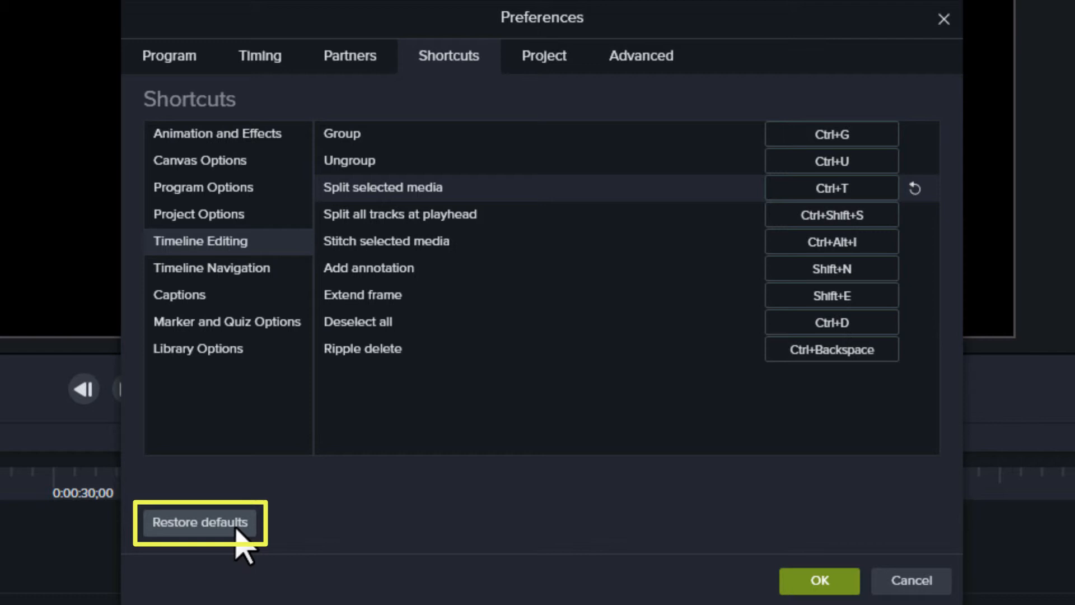
{"action": "left_click", "coordinate": [831, 187]}
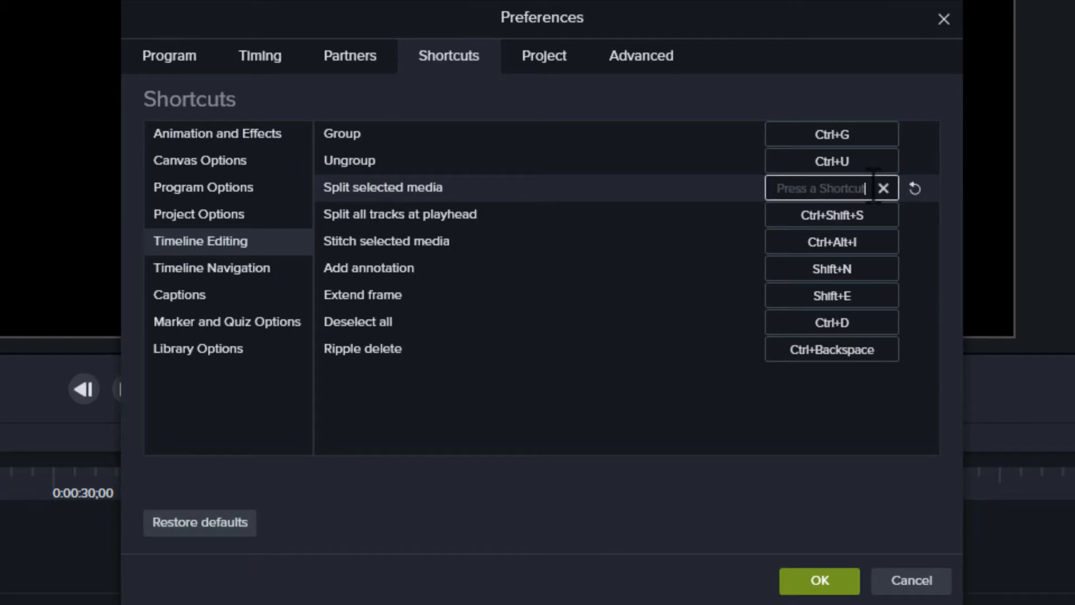
Assign Ctrl+R to Split selected media, then view Program Options where Launch recorder lost it
{"action": "key", "text": "ctrl+r"}
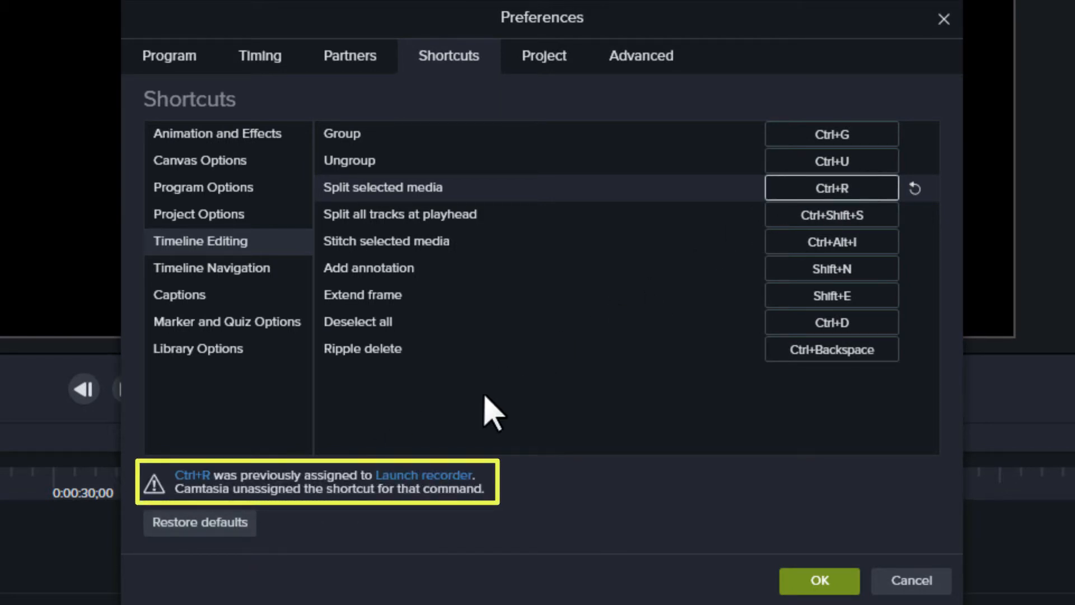
{"action": "mouse_move", "coordinate": [411, 508]}
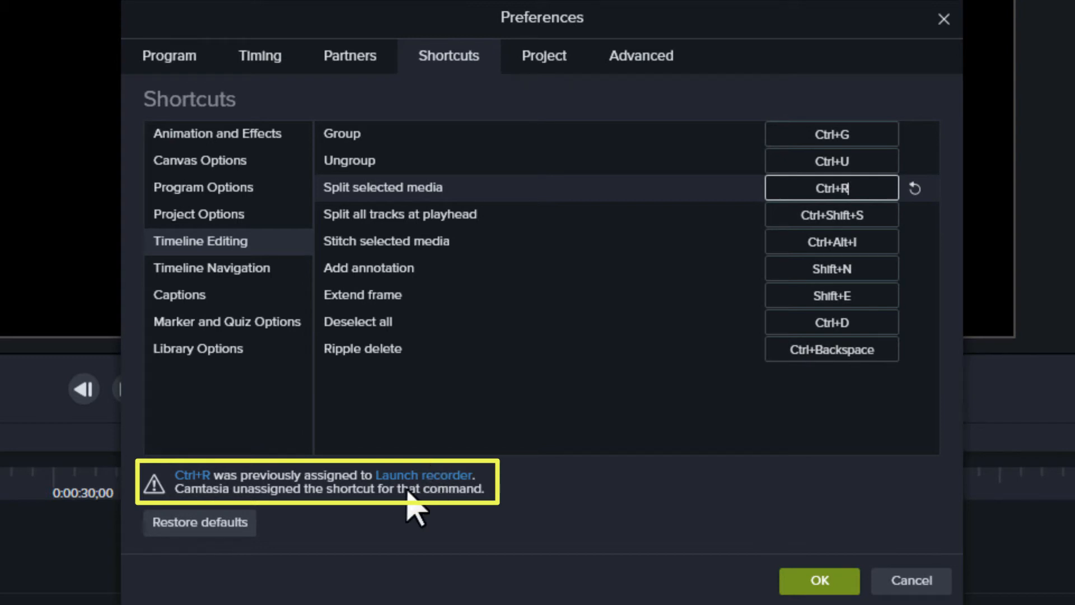
{"action": "mouse_move", "coordinate": [261, 233]}
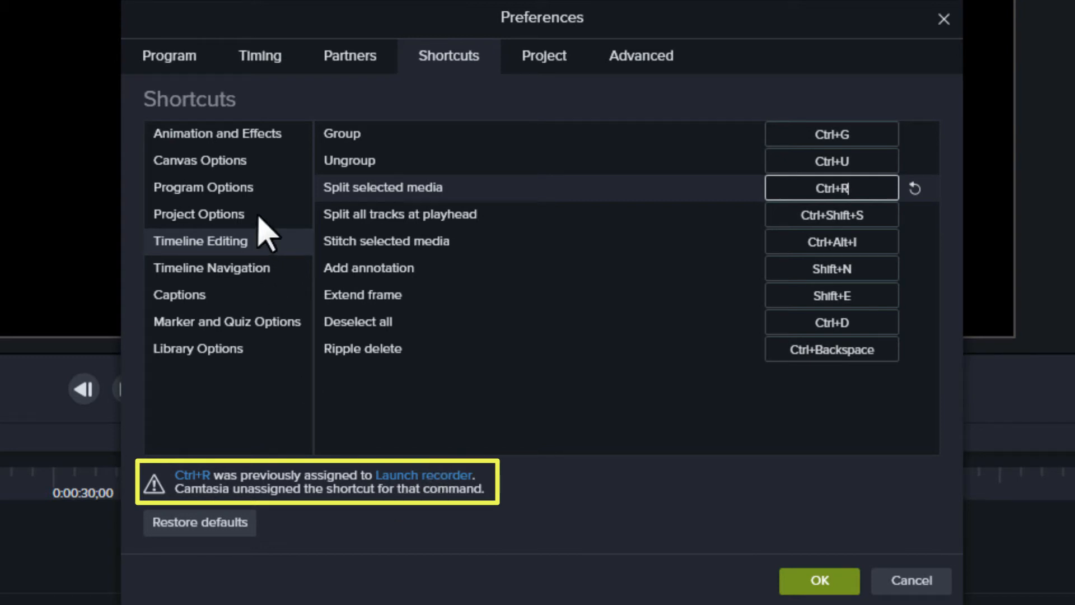
{"action": "left_click", "coordinate": [203, 187]}
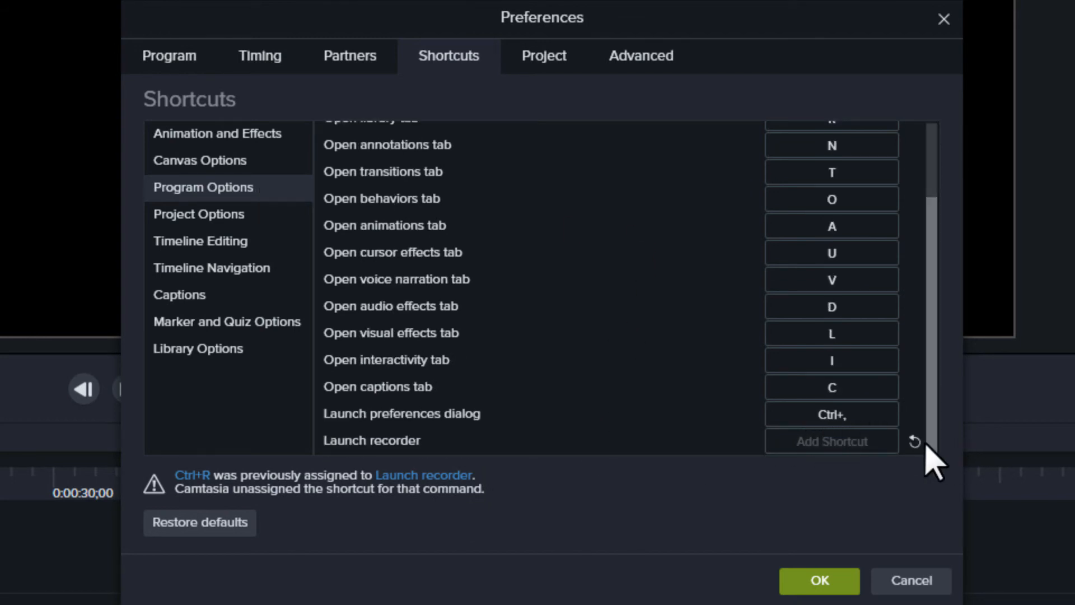
Enter Ctrl+R in Program Options, confirming Launch recorder now shows Add Shortcut
{"action": "type", "text": "Ctrl+R"}
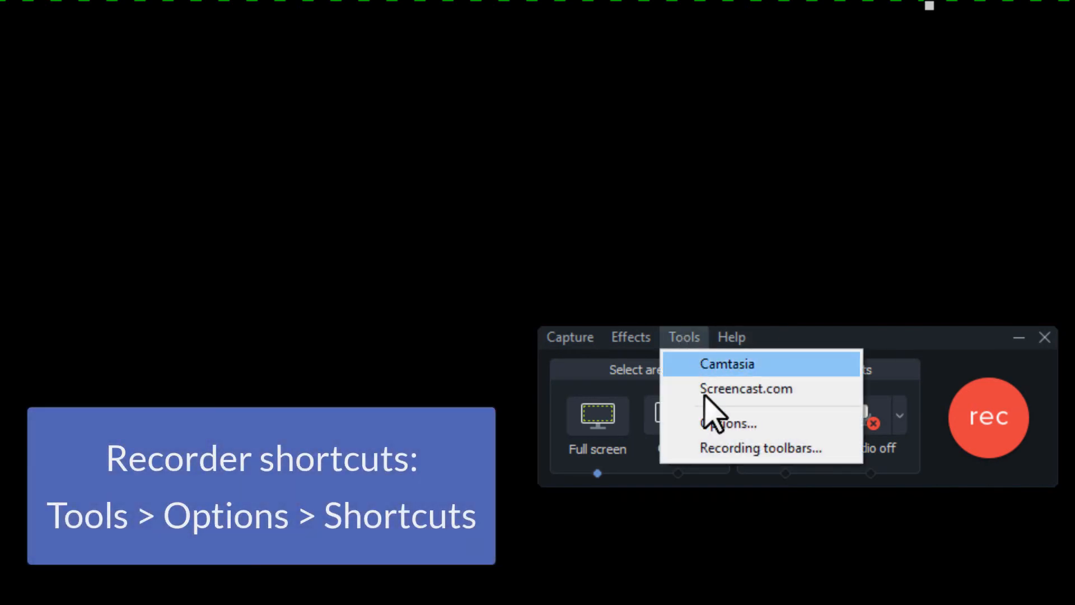
Show the recorder's Tools > Options Shortcuts tab with Record/Pause on F9
{"action": "left_click", "coordinate": [724, 424]}
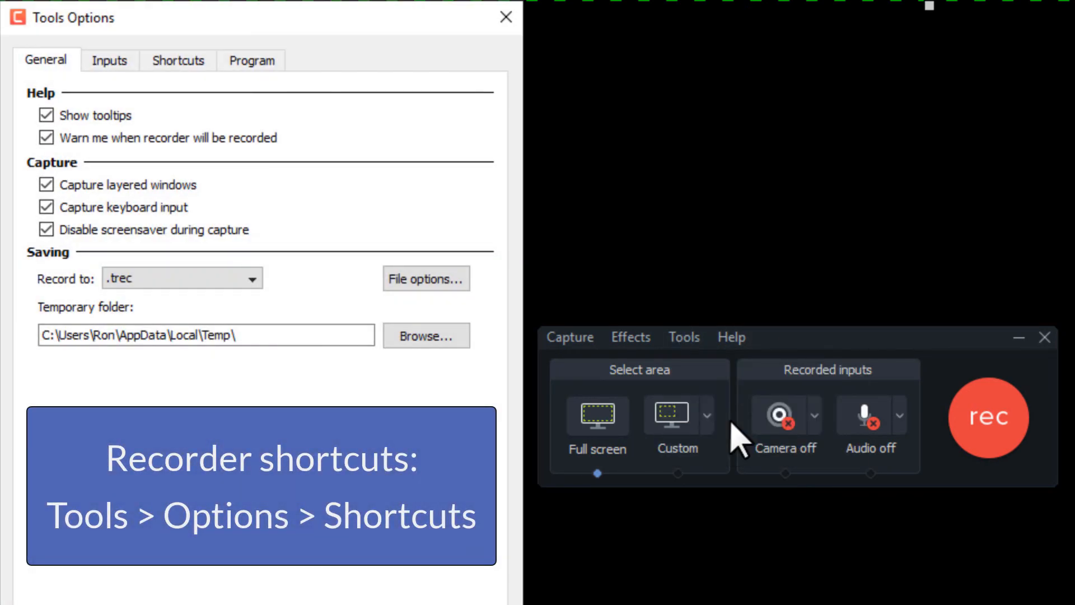
{"action": "left_click", "coordinate": [178, 60]}
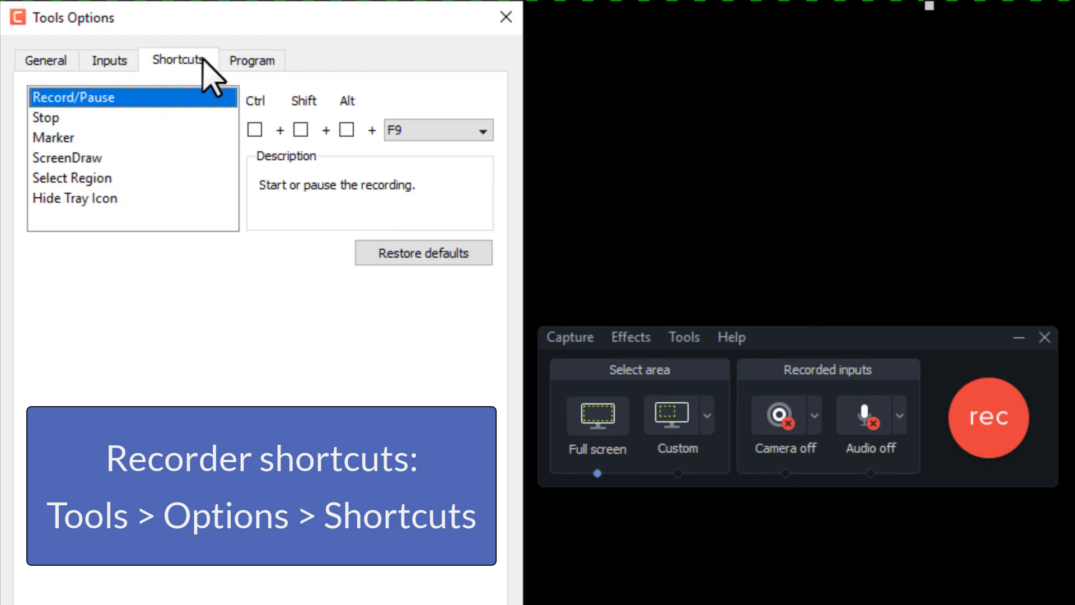